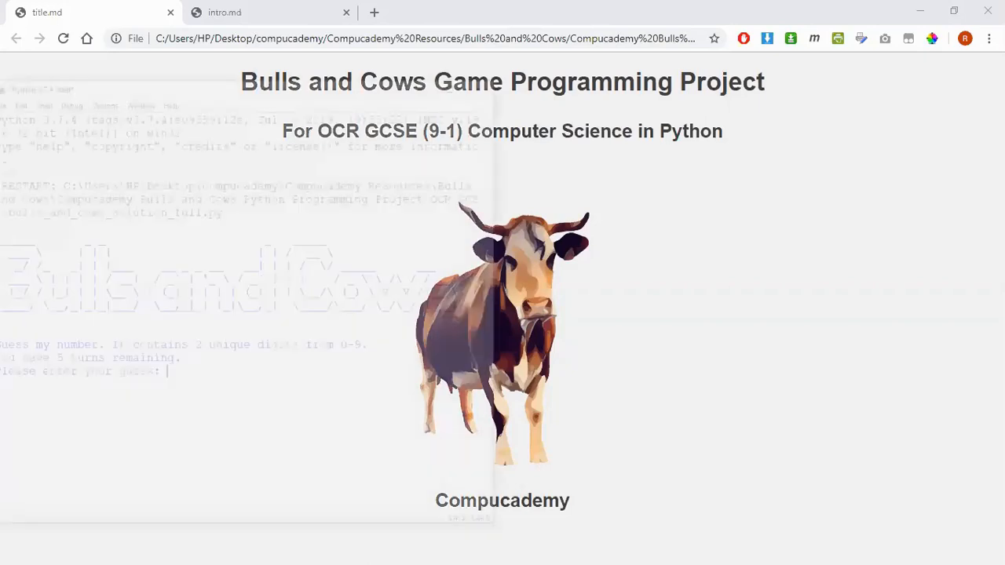
Bring the Python 3.7.4 Shell running Bulls and Cows to the front
left_click(416, 442)
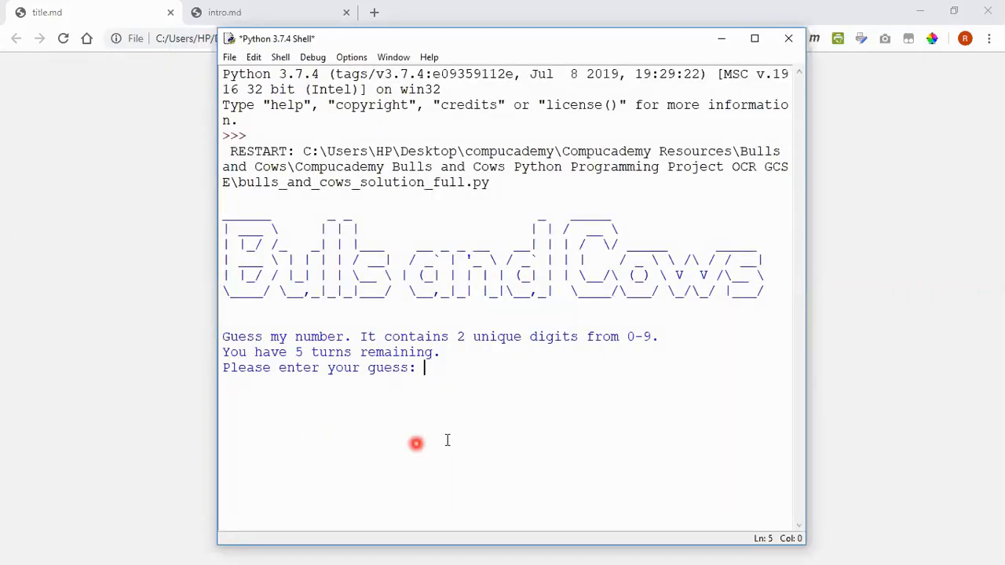
mouse_move(63, 352)
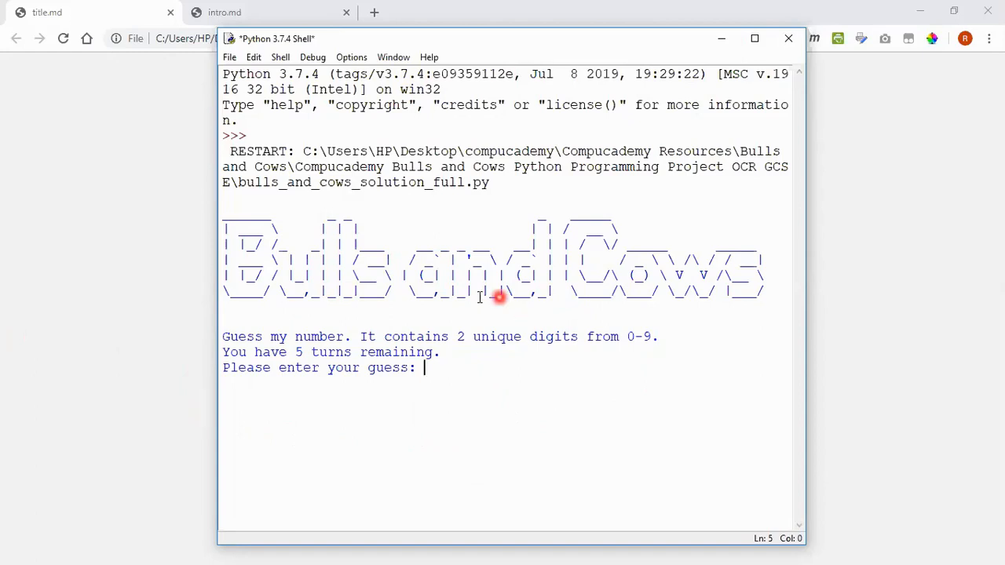
mouse_move(479, 296)
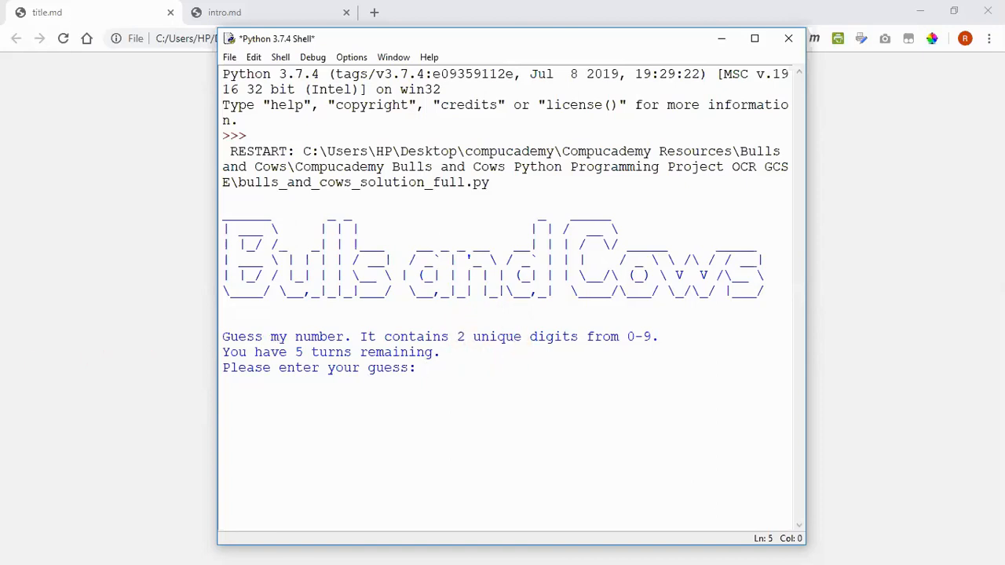
Play guesses 01, 23, 40 and 56, winning on the last turn with 'Yay, you guessed it!'
key("Return")
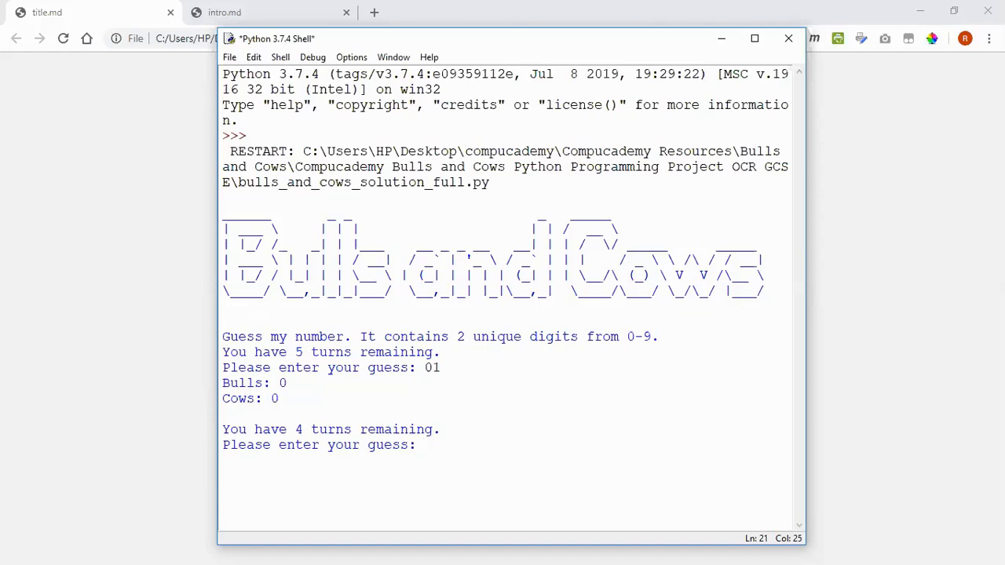
type("23")
type("45")
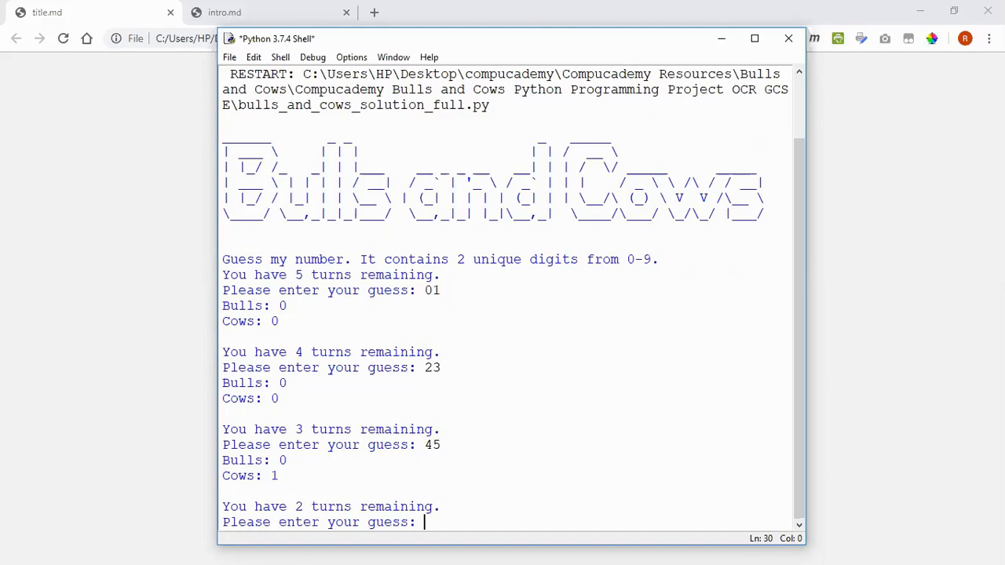
type("40")
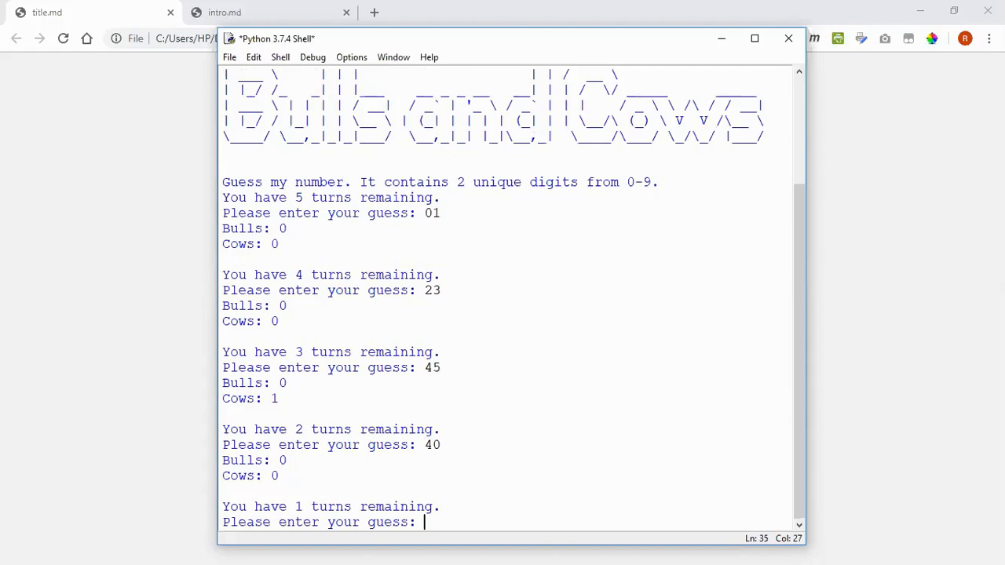
type("5")
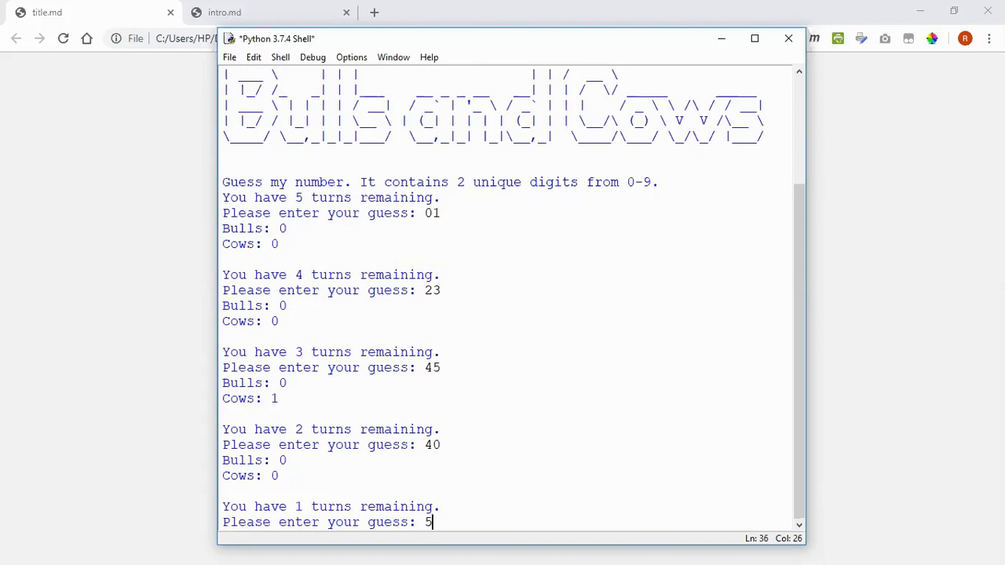
type("6")
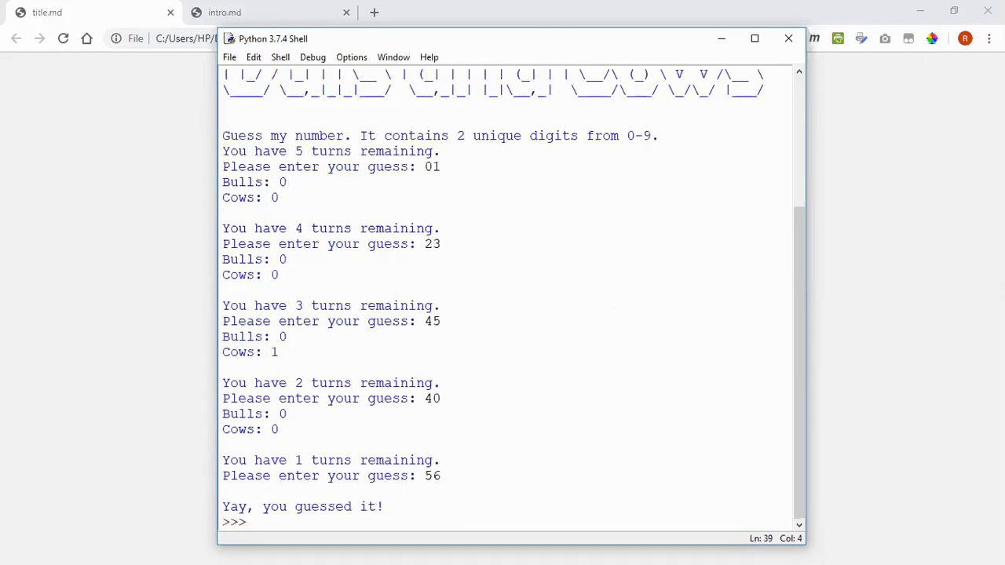
left_click(251, 521)
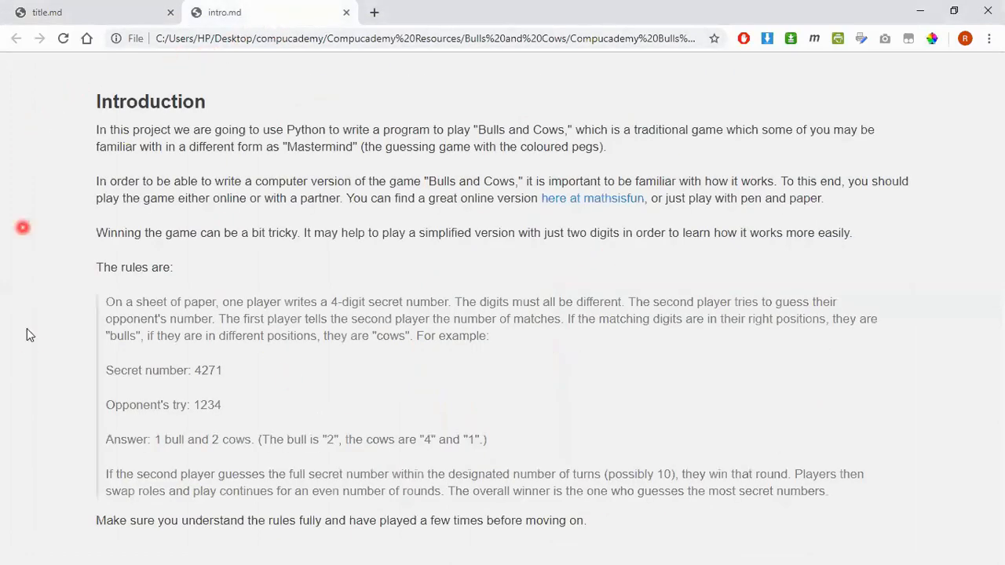
mouse_move(353, 69)
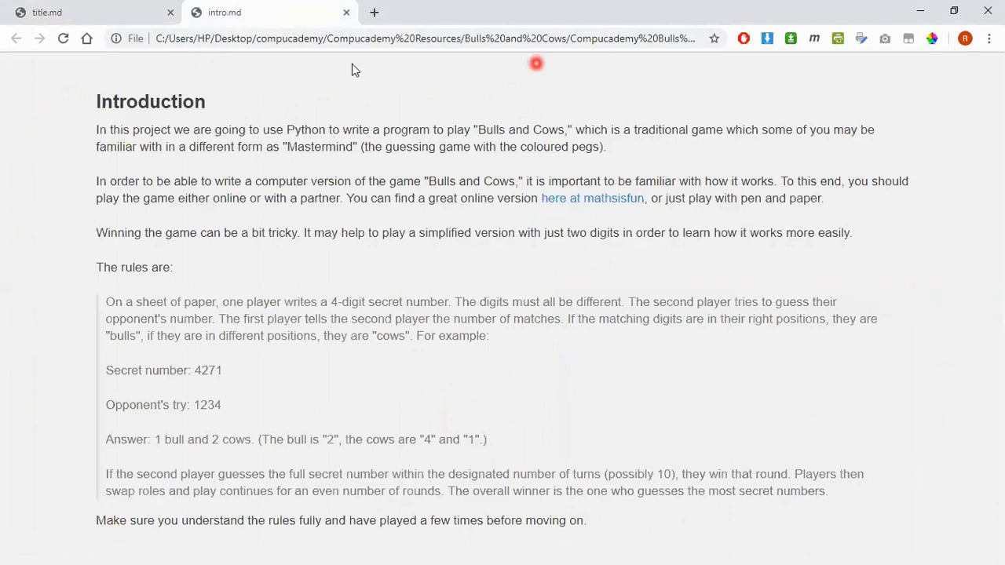